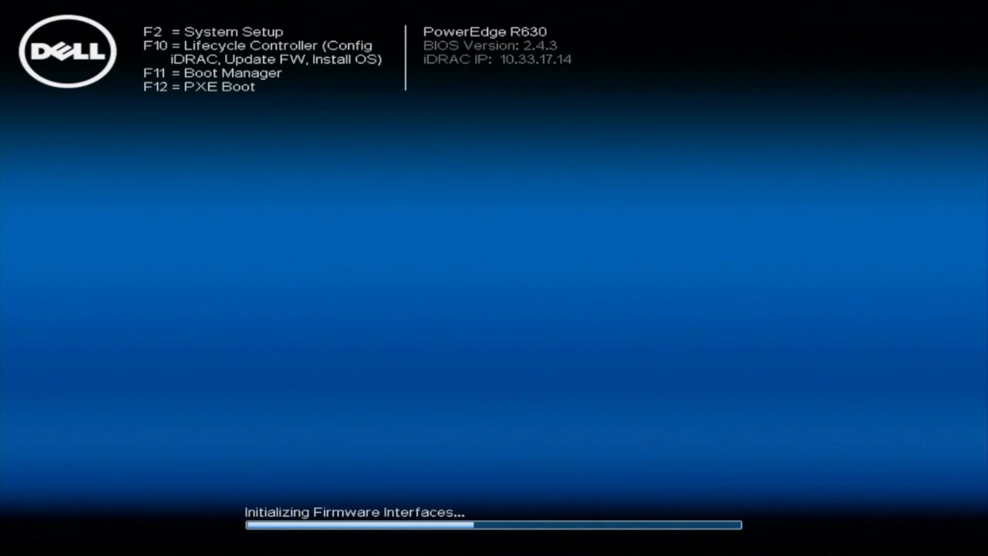
Step: Boot the server into Lifecycle Controller with F10 during POST
{"action": "key", "text": "F10"}
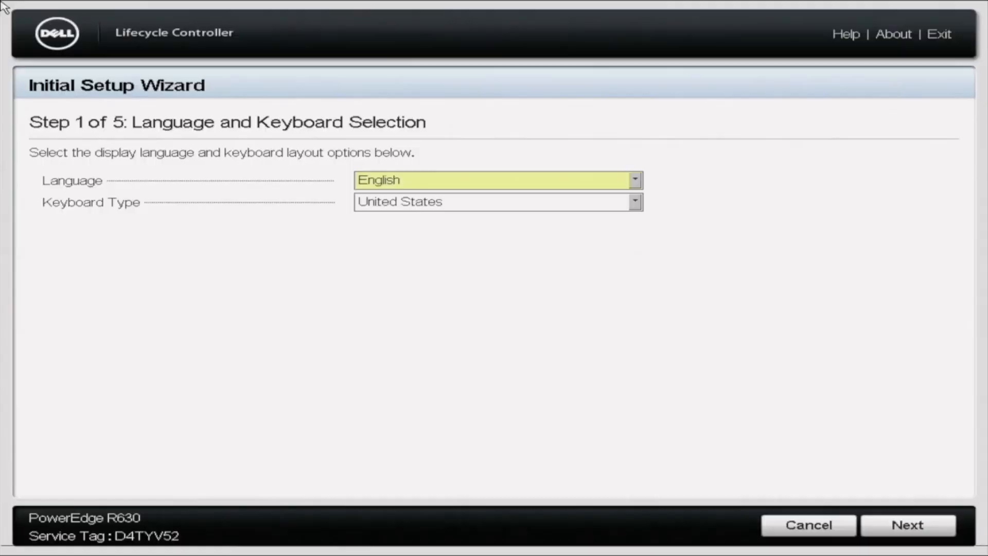
Step: Leave the setup wizard for the home page and open Lifecycle Controller Settings
{"action": "key", "text": "F10"}
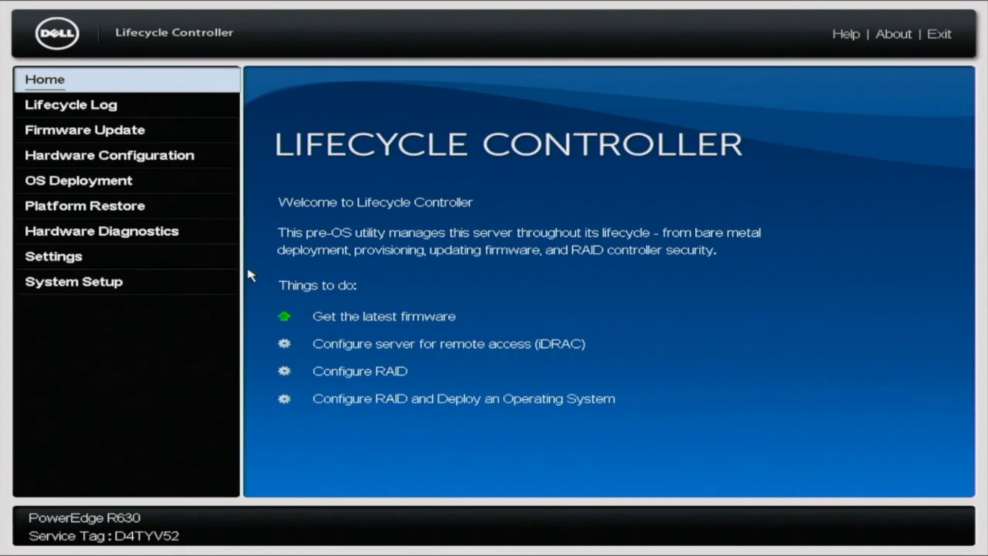
{"action": "mouse_move", "coordinate": [166, 264]}
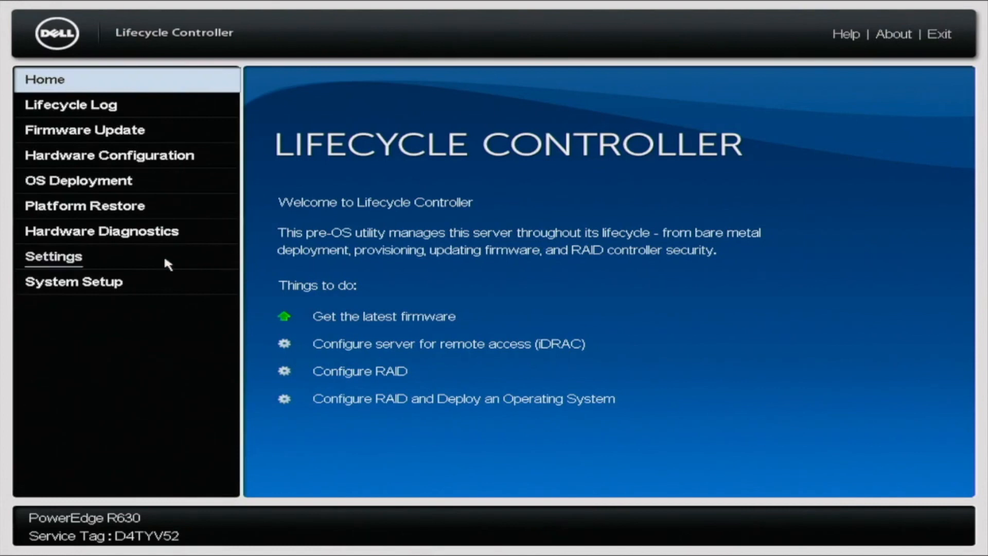
{"action": "mouse_move", "coordinate": [101, 261]}
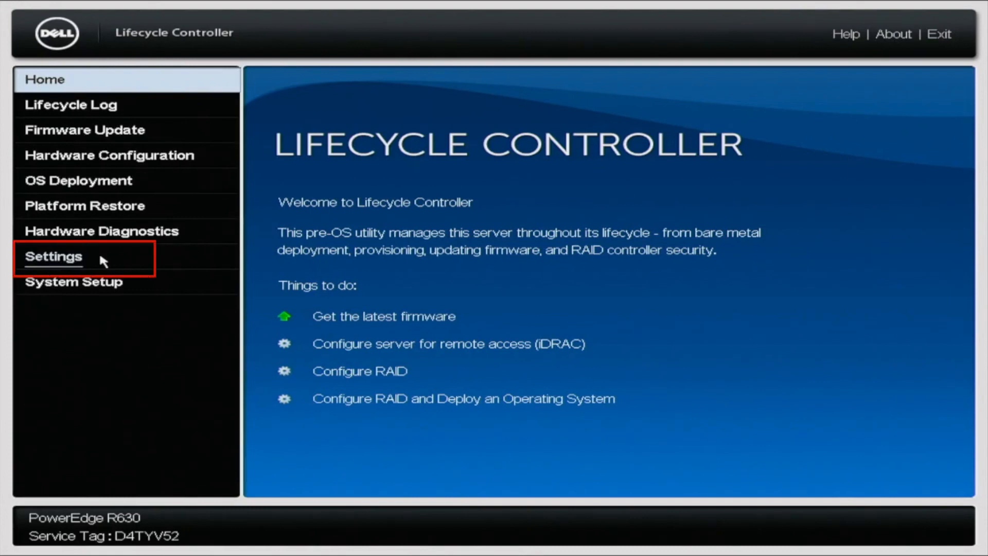
{"action": "left_click", "coordinate": [53, 257]}
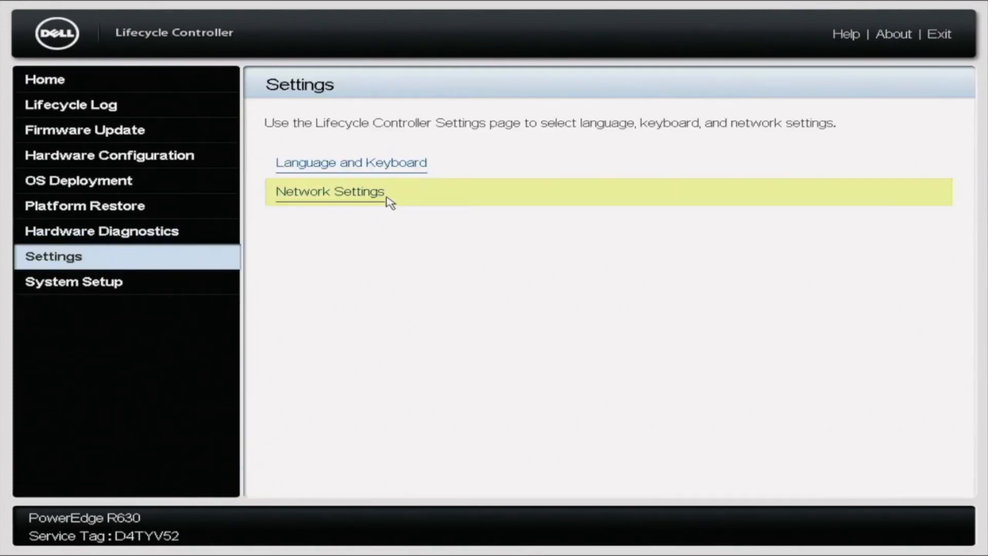
{"action": "left_click", "coordinate": [330, 191]}
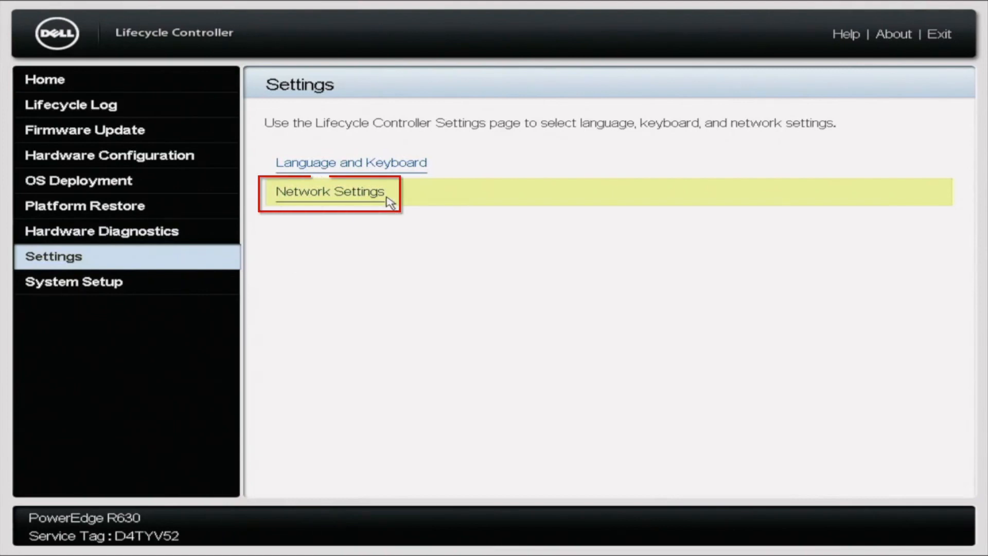
Step: Set Integrated NIC 1's IPv4 address source to DHCP and apply the network settings
{"action": "left_click", "coordinate": [329, 192]}
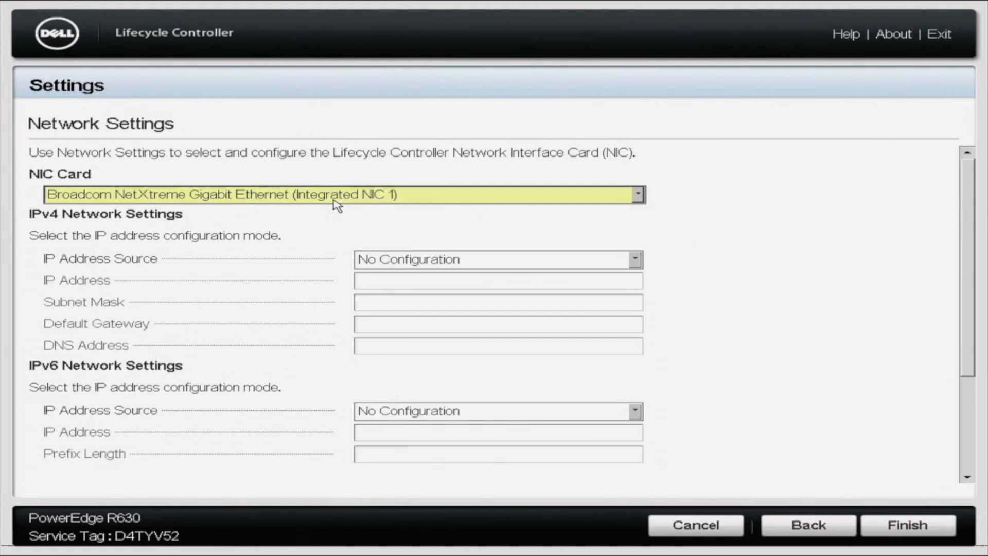
{"action": "mouse_move", "coordinate": [356, 210]}
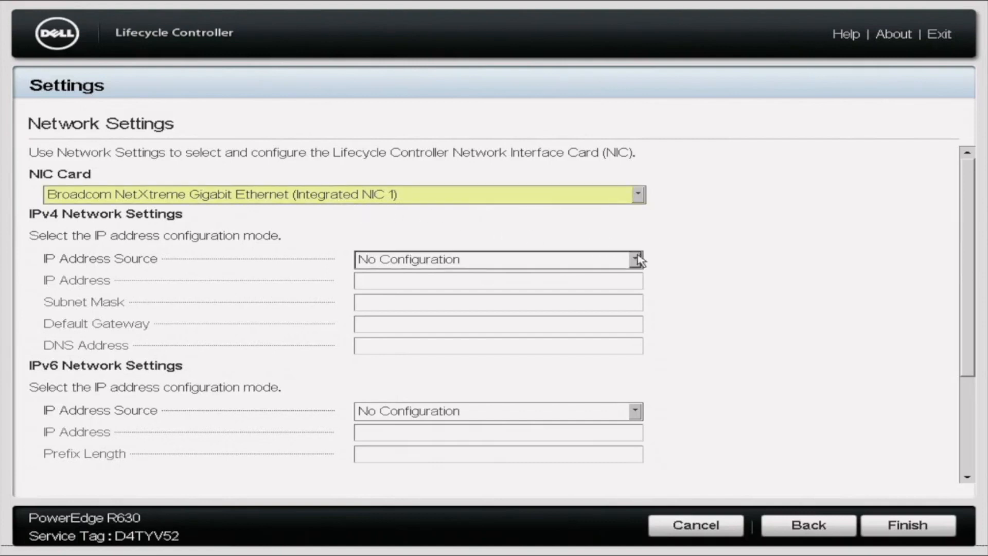
{"action": "left_click", "coordinate": [635, 259]}
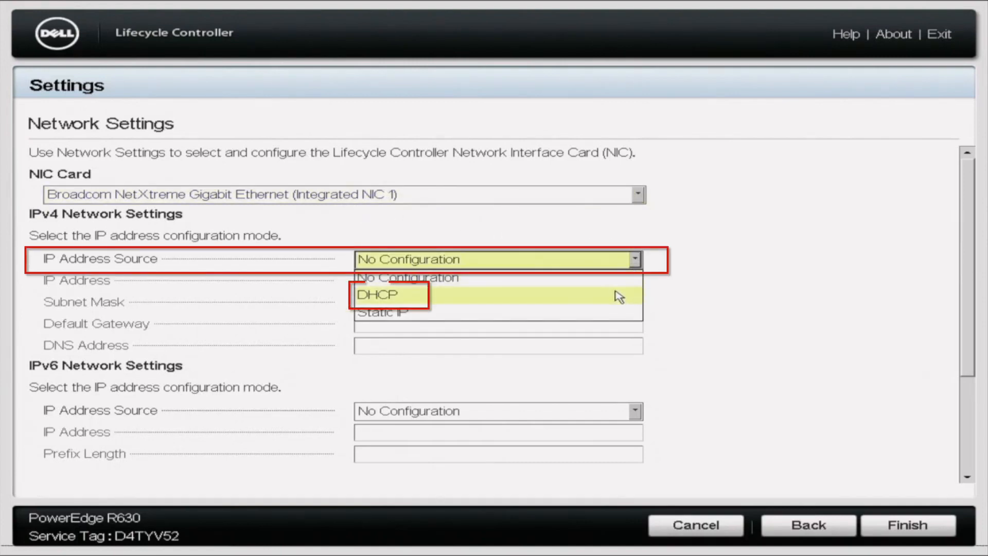
{"action": "left_click", "coordinate": [388, 295]}
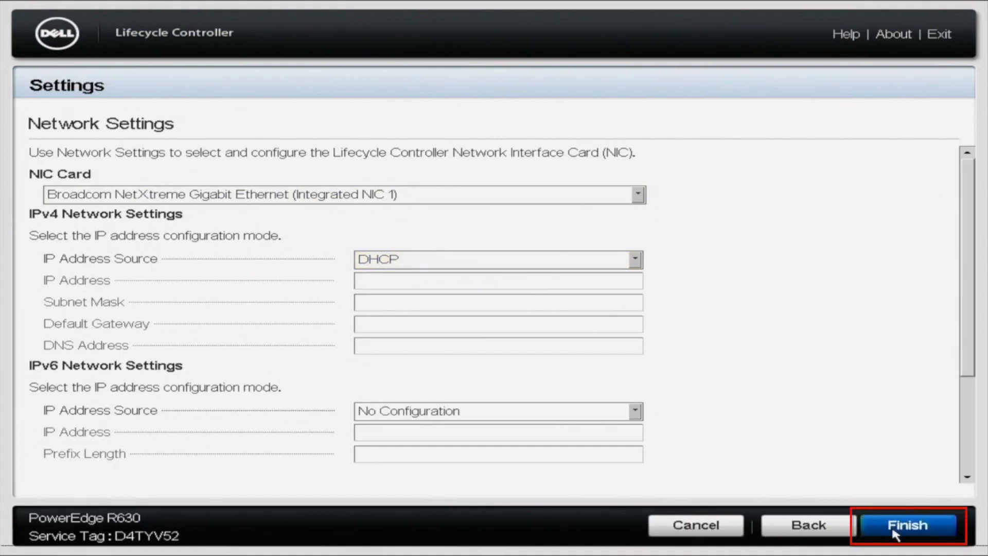
{"action": "left_click", "coordinate": [907, 524]}
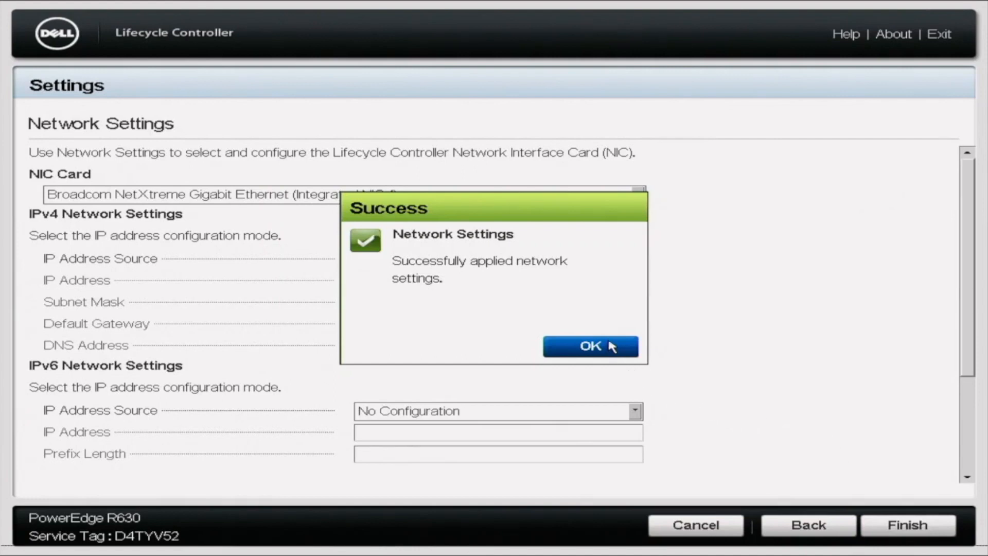
Step: Dismiss the network settings success notice
{"action": "left_click", "coordinate": [590, 346]}
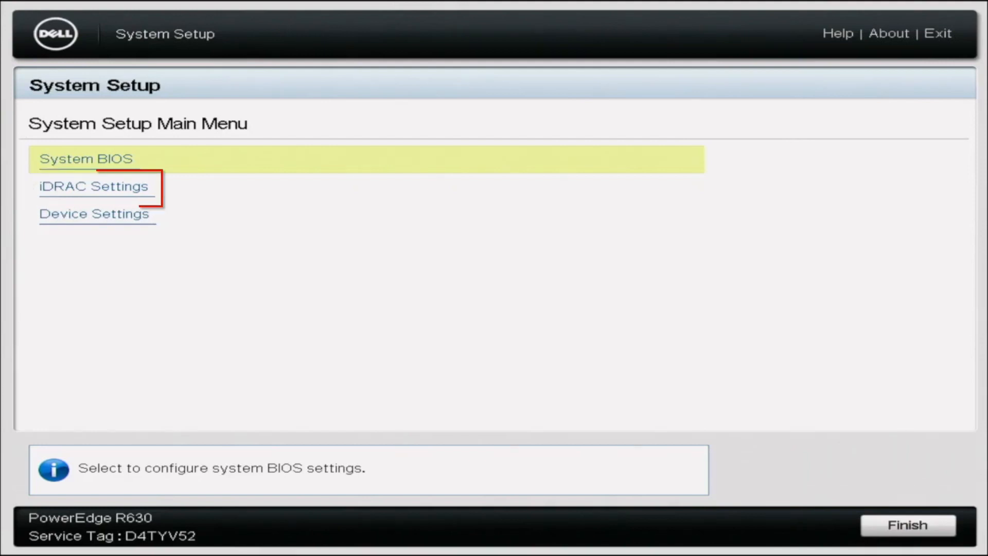
Step: Open the iDRAC network settings and scroll down to the IPv4 section
{"action": "left_click", "coordinate": [92, 186]}
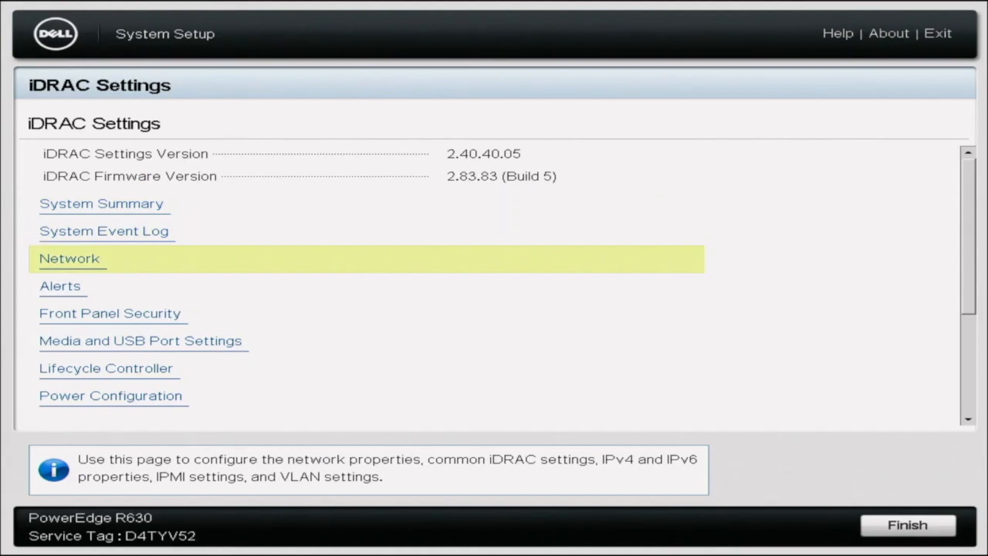
{"action": "left_click", "coordinate": [70, 258]}
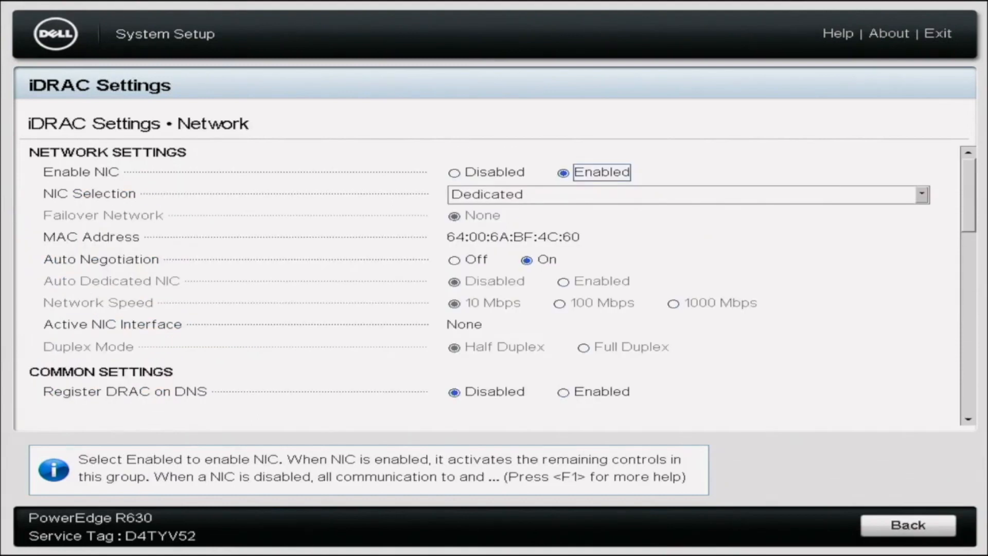
{"action": "scroll", "scroll_direction": "down", "scroll_amount": 3}
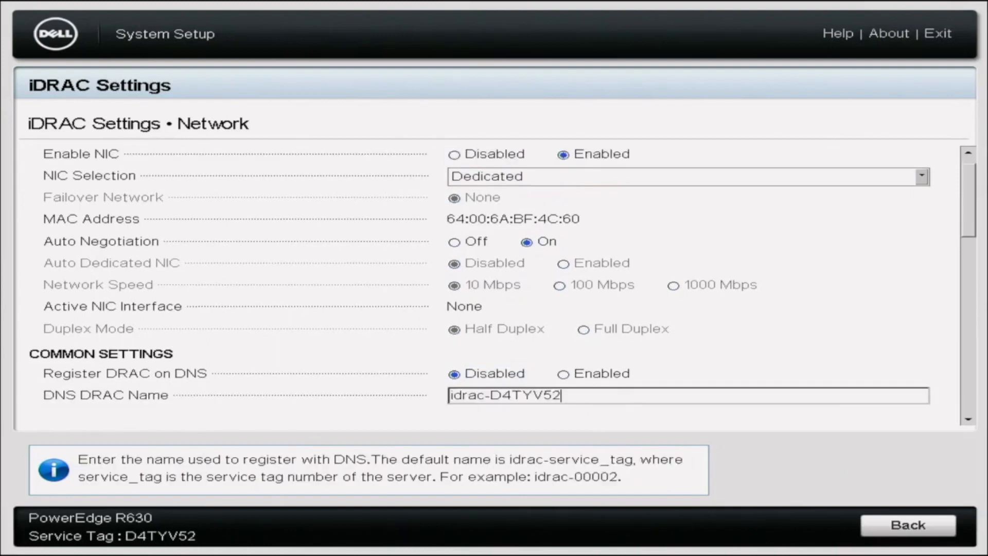
{"action": "scroll", "scroll_direction": "down", "scroll_amount": 3}
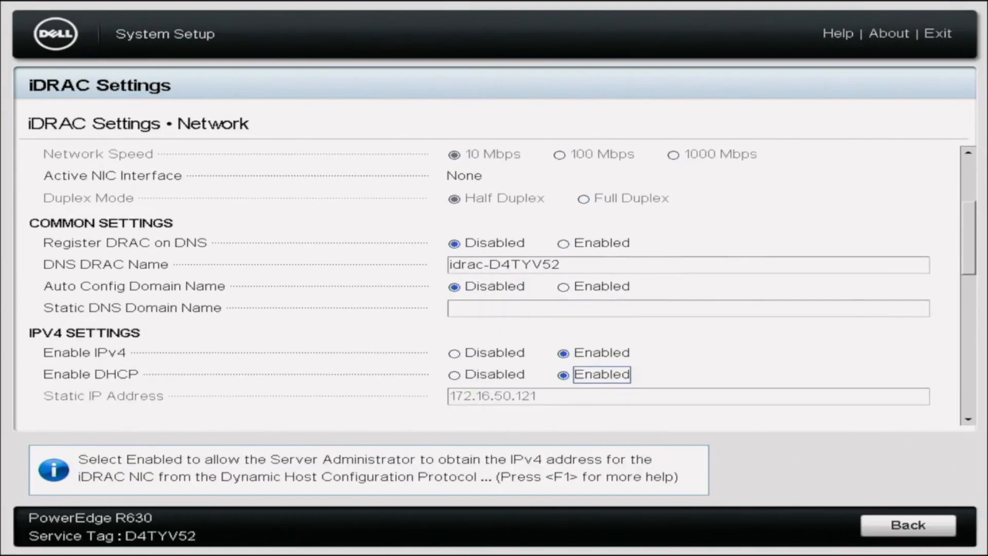
{"action": "scroll", "scroll_direction": "down", "scroll_amount": 3}
{"action": "type", "text": "1"}
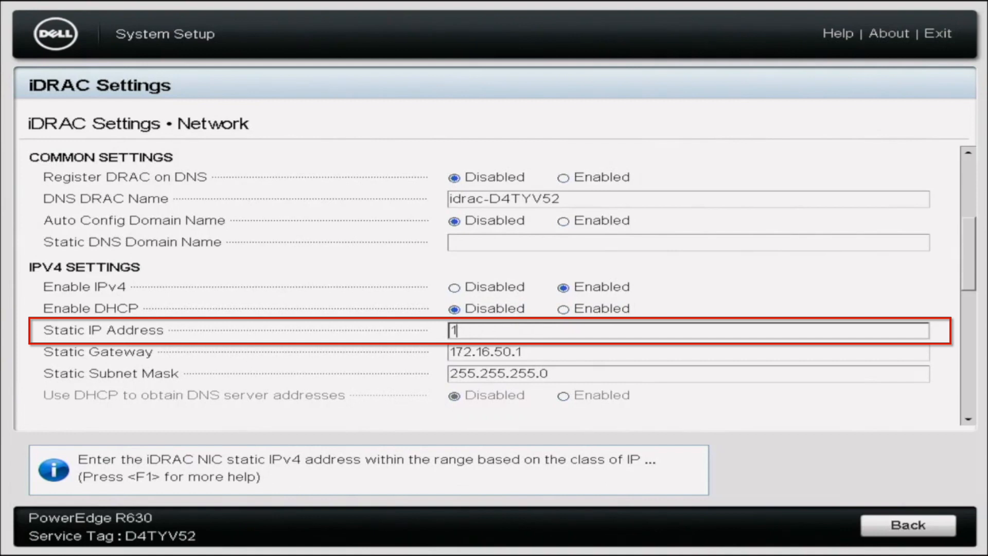
Step: Enter 192.168.0.205 as the iDRAC static IP address
{"action": "type", "text": "92."}
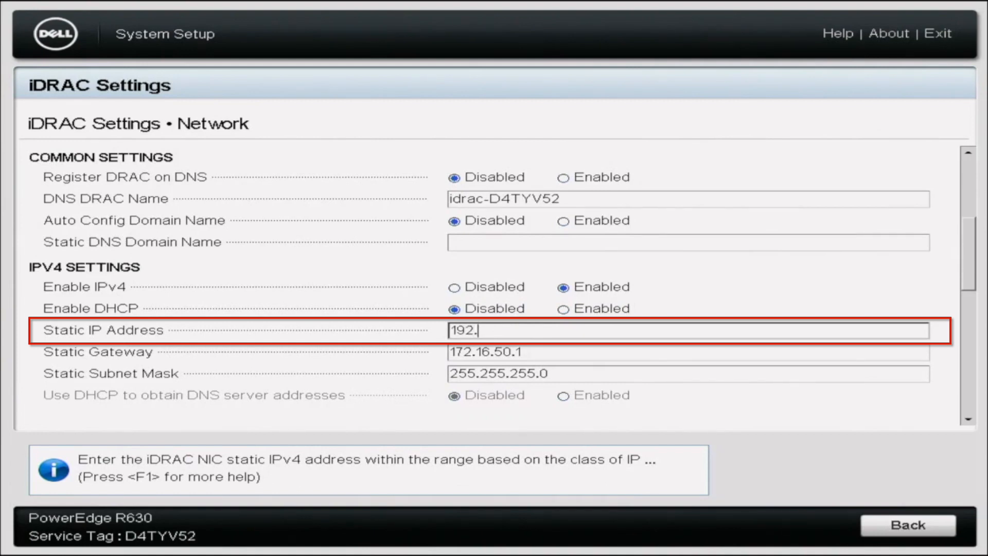
{"action": "type", "text": "16"}
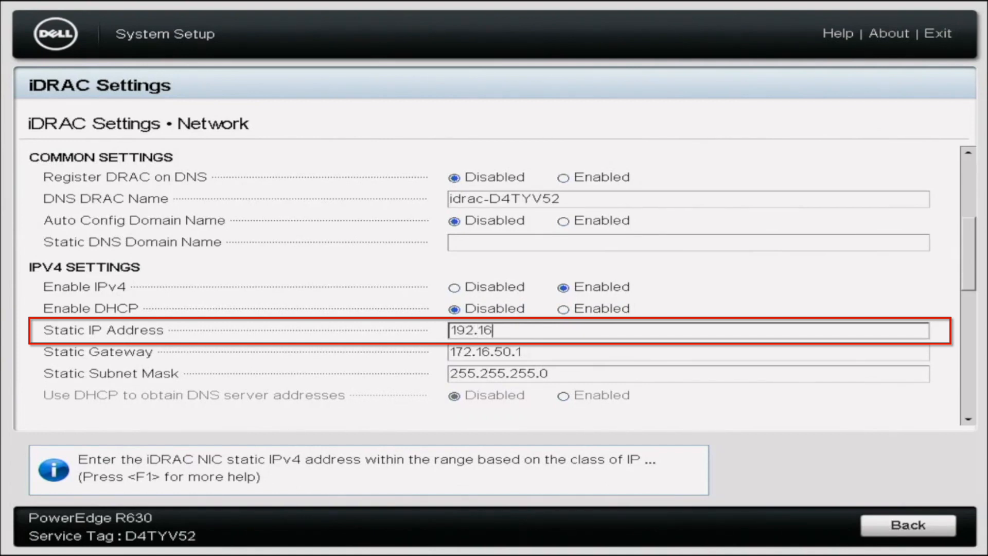
{"action": "type", "text": "8."}
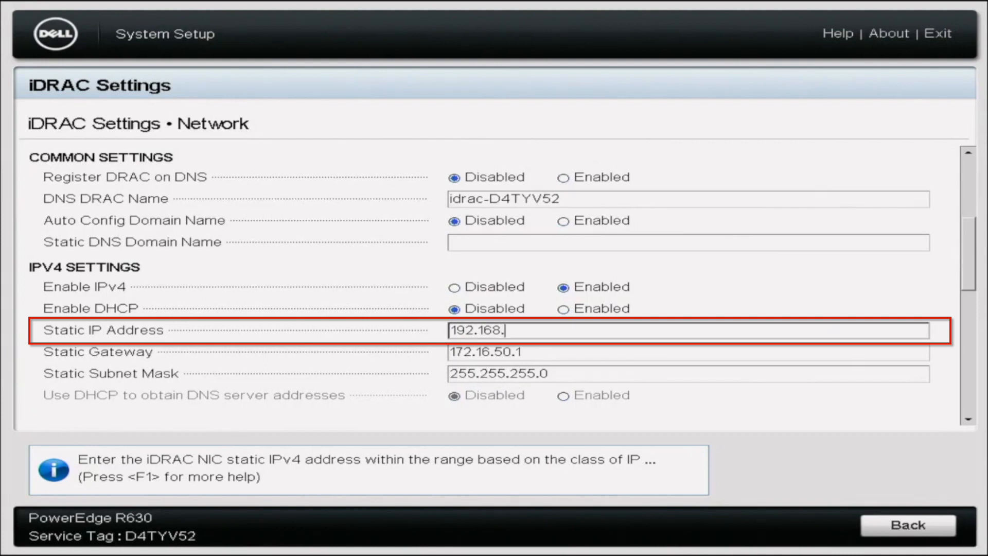
{"action": "type", "text": "0.20"}
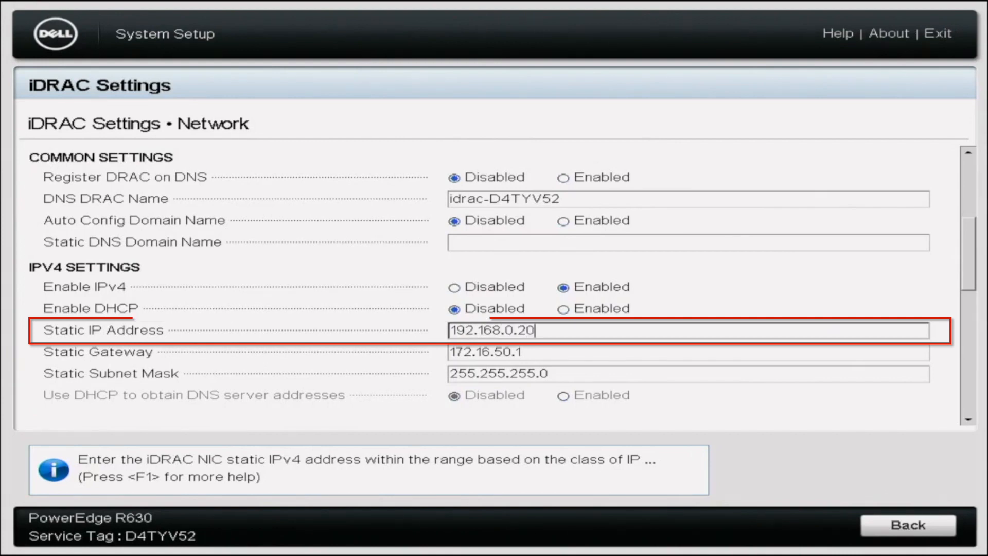
{"action": "type", "text": "5"}
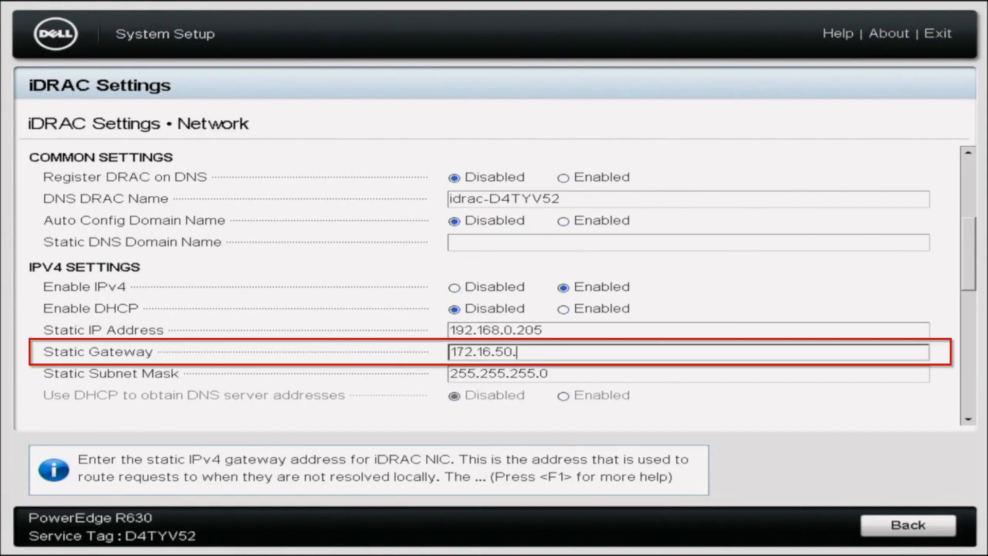
Step: Replace the static gateway with 192.168.0.1 and set DNS servers 8.8.8.8 and 8.8.4.4
{"action": "key", "text": "Backspace"}
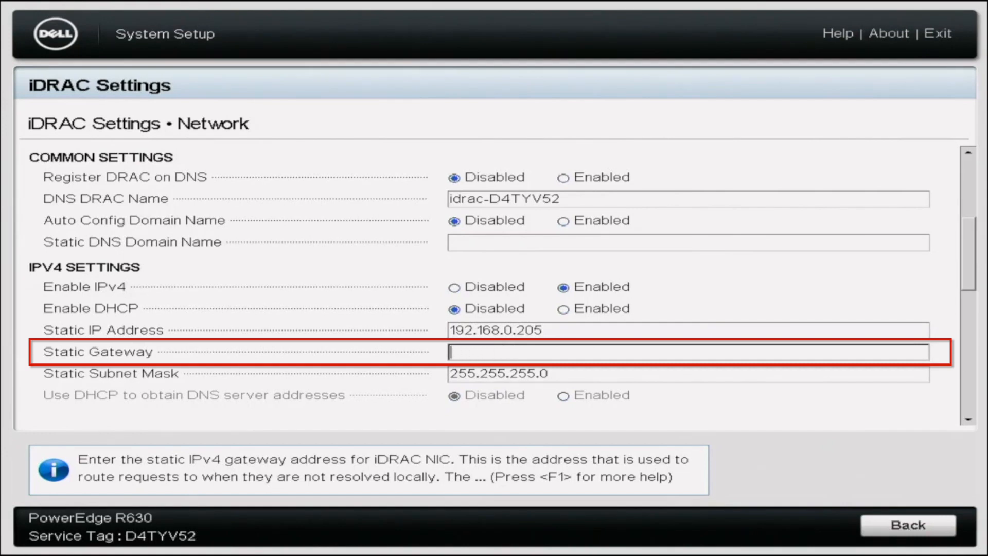
{"action": "type", "text": "192.168.0"}
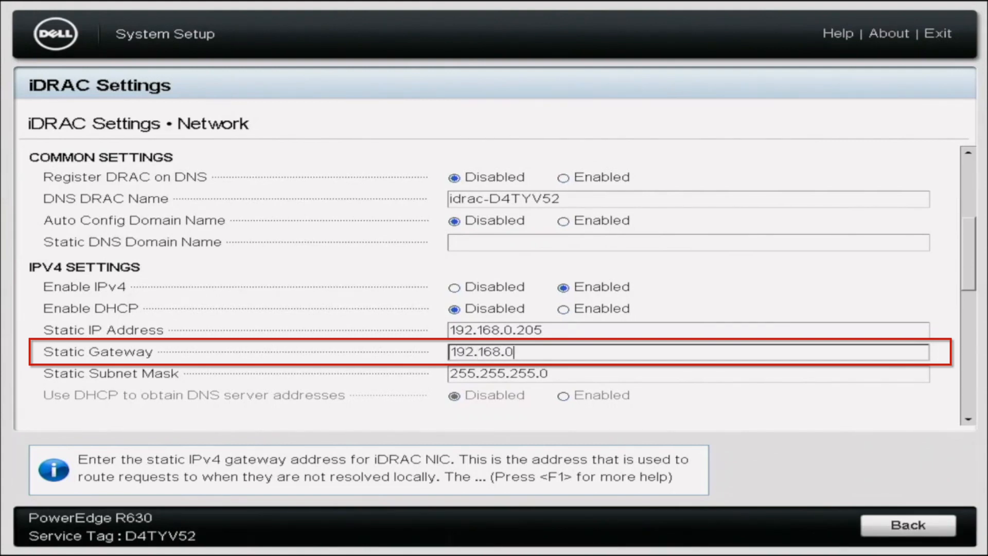
{"action": "type", "text": "1"}
{"action": "type", "text": "8.8.4.4"}
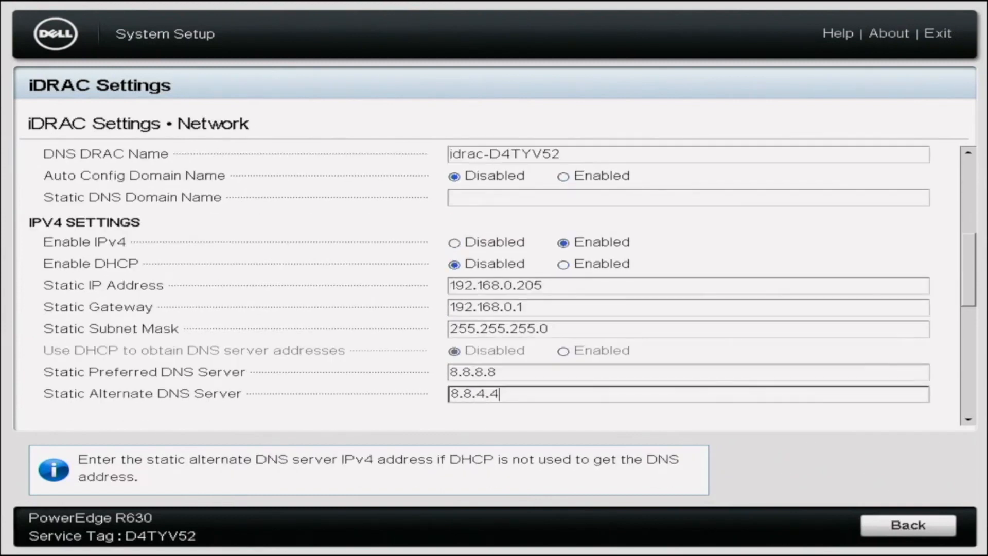
Step: Go back, finish and save the iDRAC network changes, then dismiss the confirmation
{"action": "left_click", "coordinate": [907, 525]}
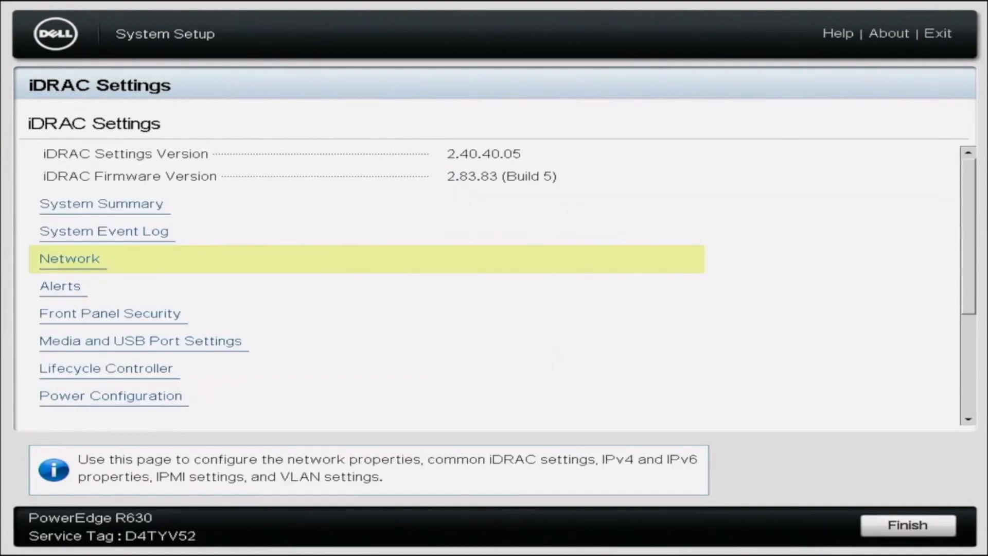
{"action": "left_click", "coordinate": [906, 524]}
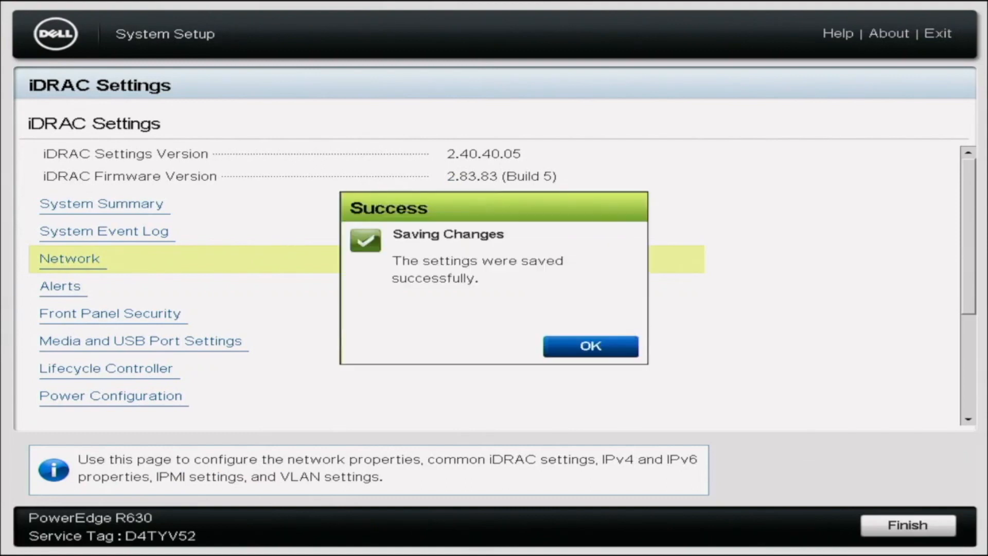
{"action": "left_click", "coordinate": [589, 346]}
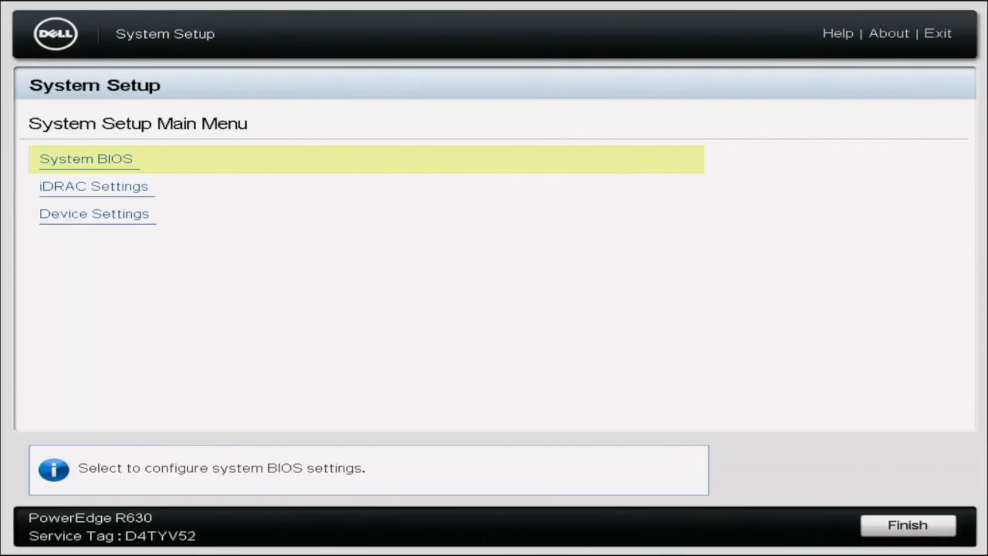